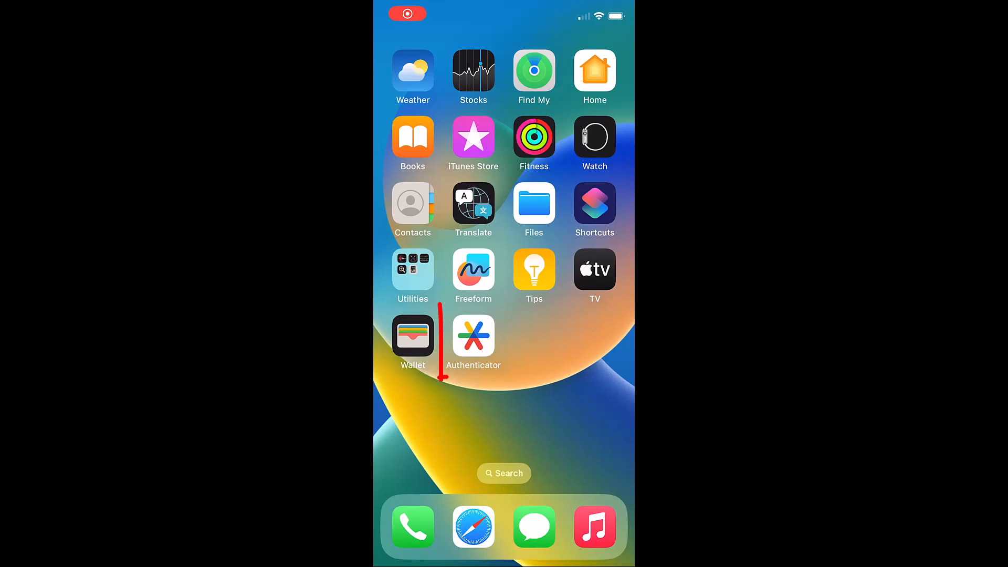
Open Google Account management from the profile avatar and go to Security
click(474, 341)
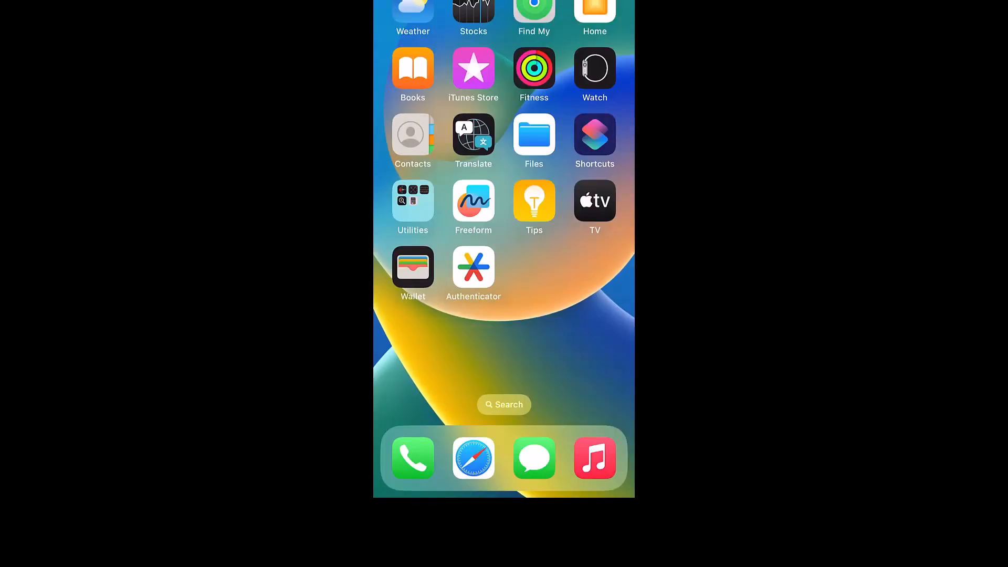
click(473, 267)
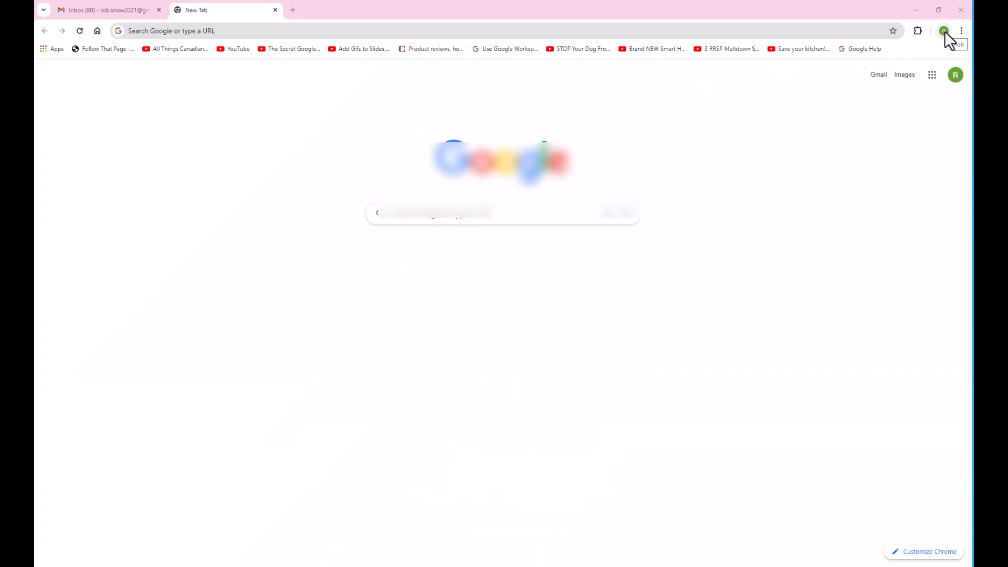
click(944, 30)
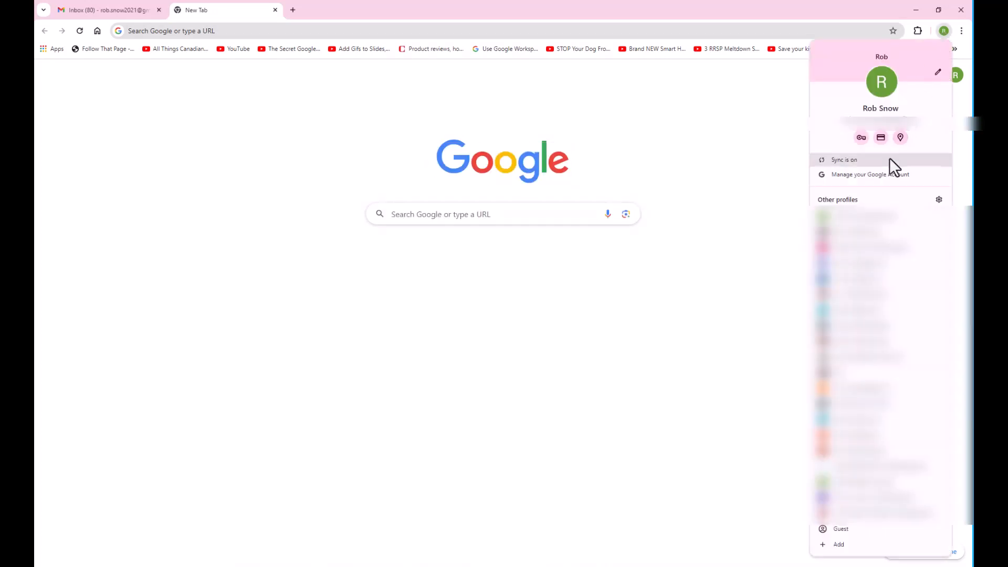
click(869, 174)
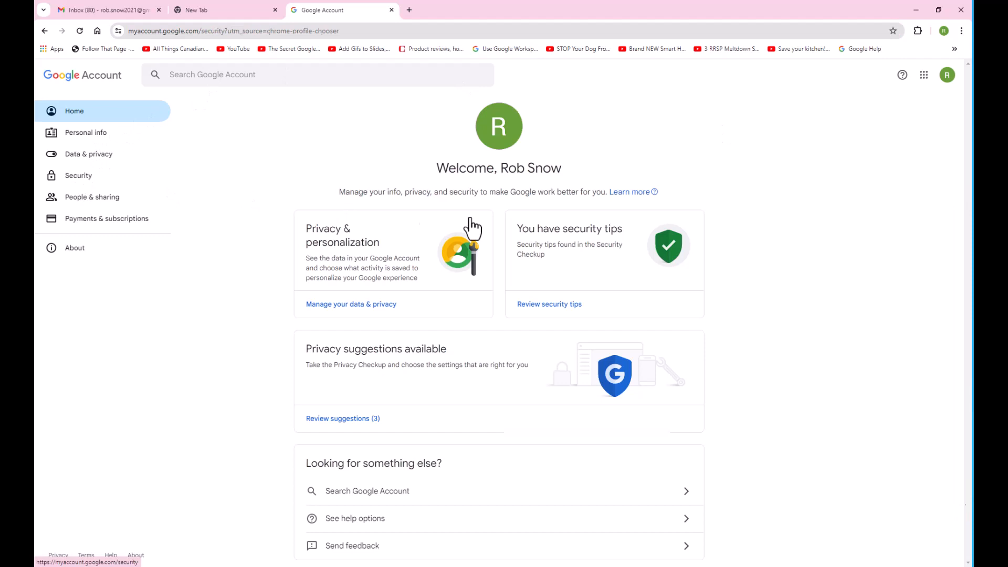
click(78, 175)
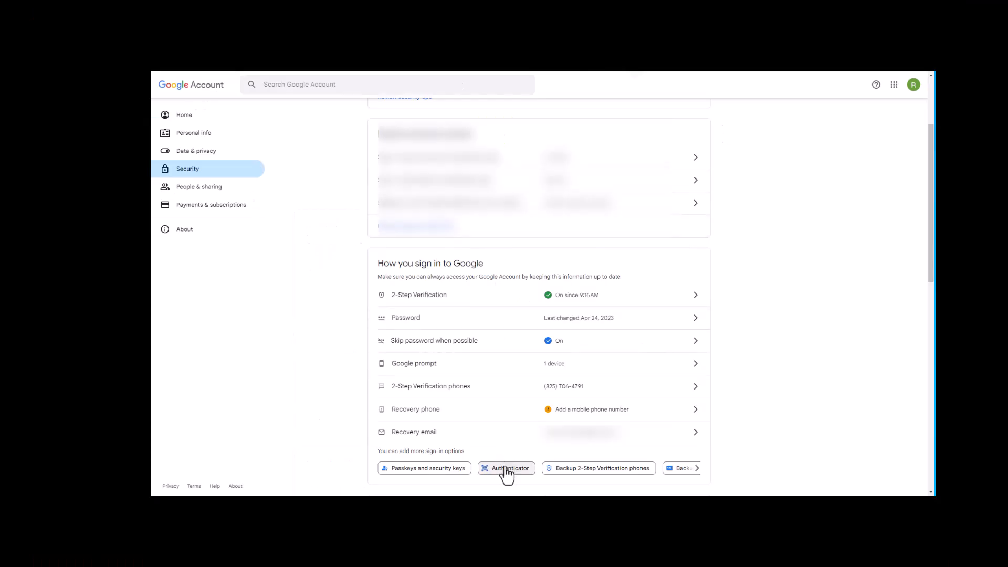
Open the Authenticator sign-in option and start setting up an authenticator app
click(506, 467)
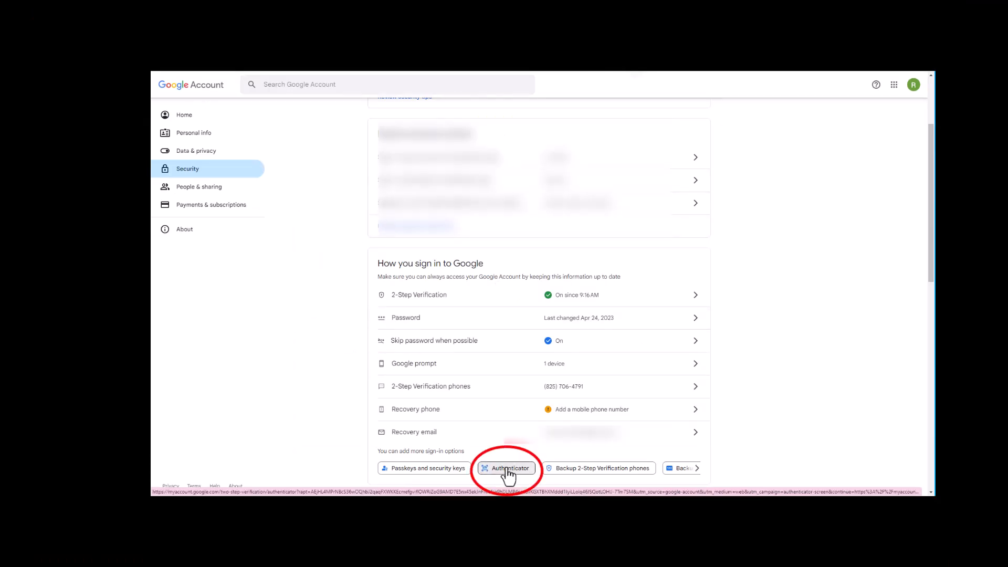
click(507, 468)
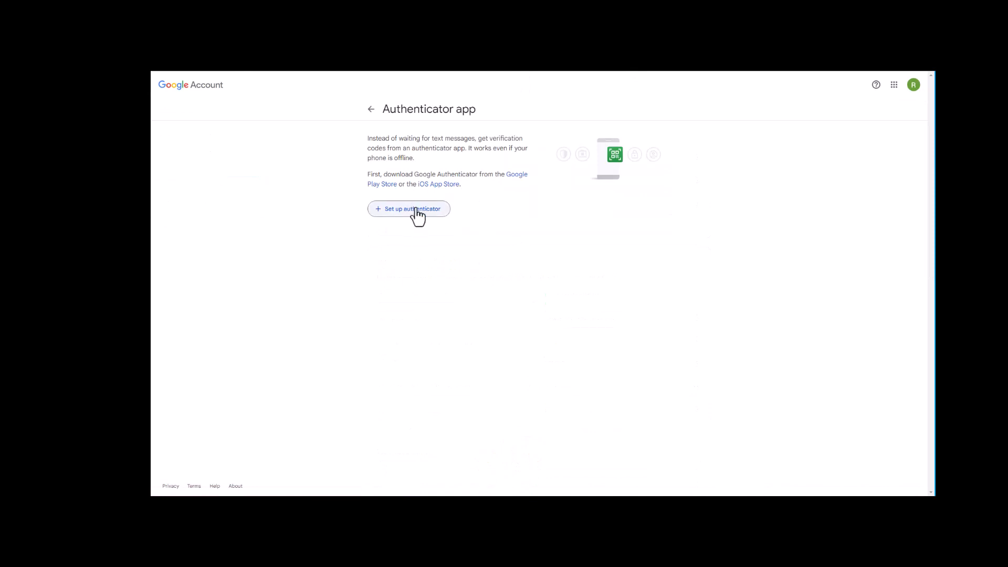
click(408, 209)
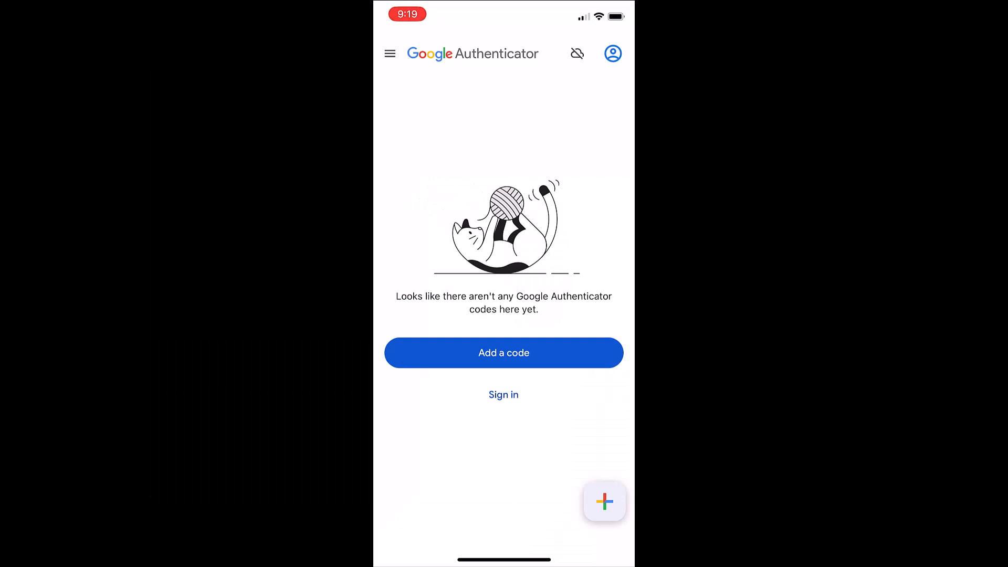
Add a new code by scanning a QR code, allowing Authenticator camera access
click(504, 353)
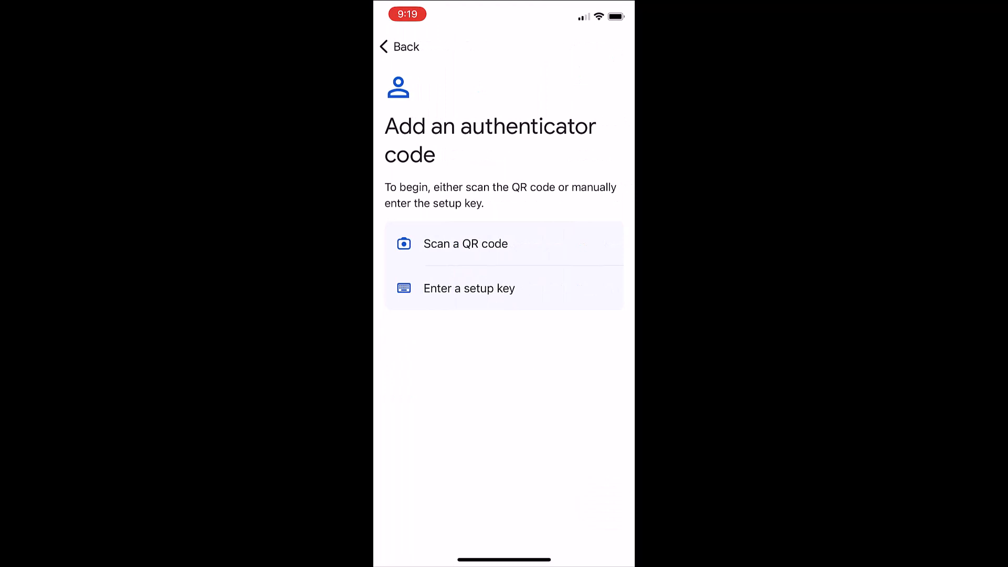
click(465, 244)
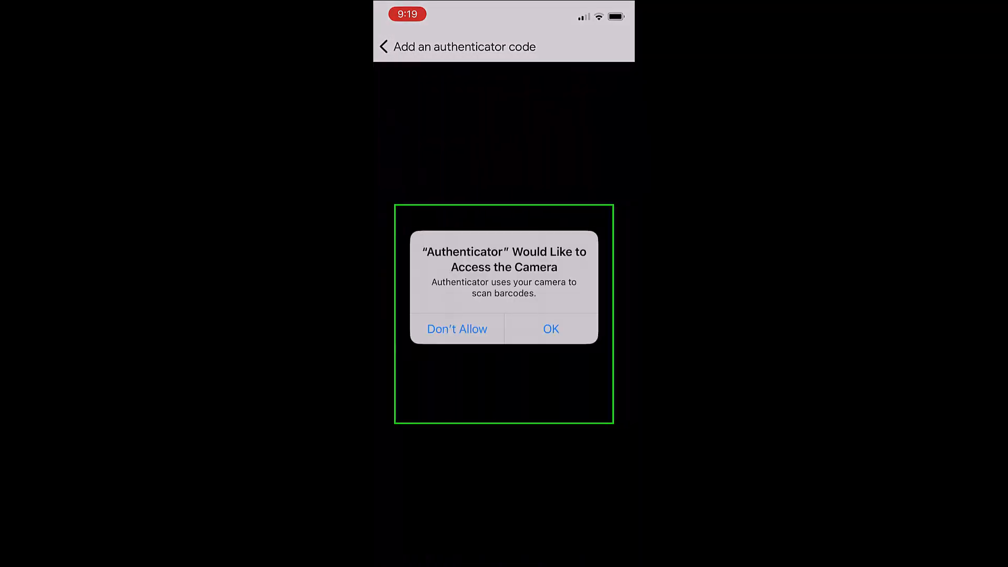
click(550, 329)
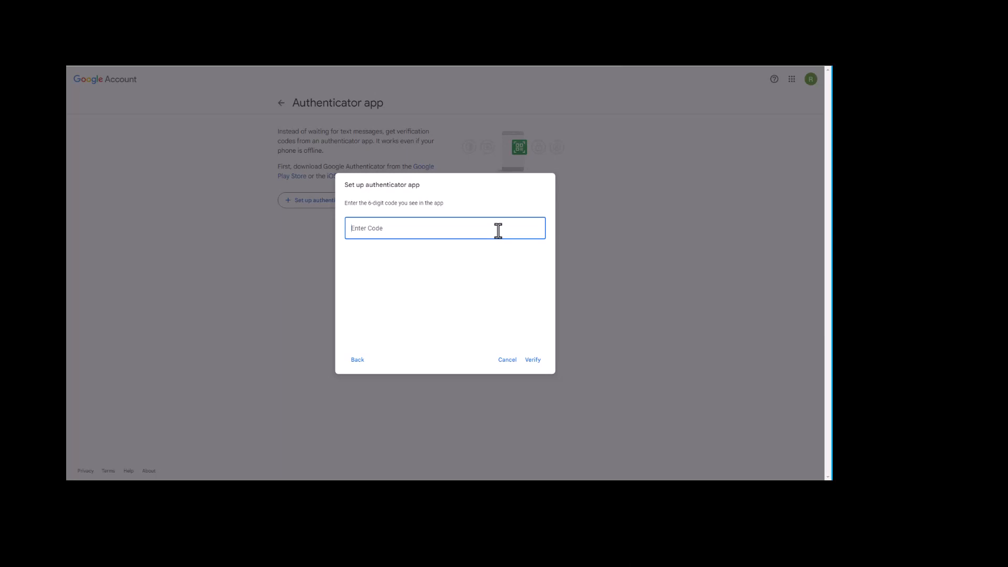
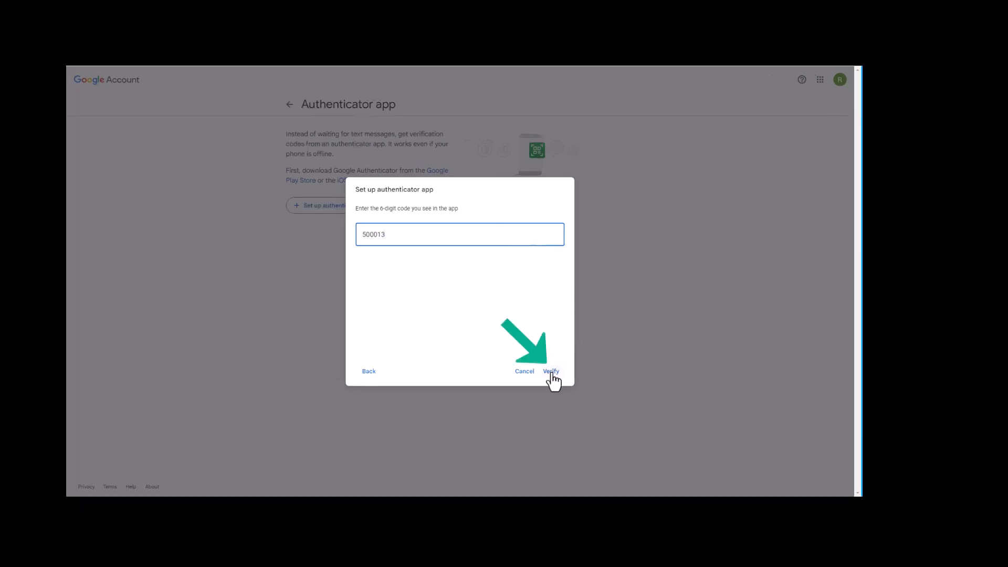
click(550, 372)
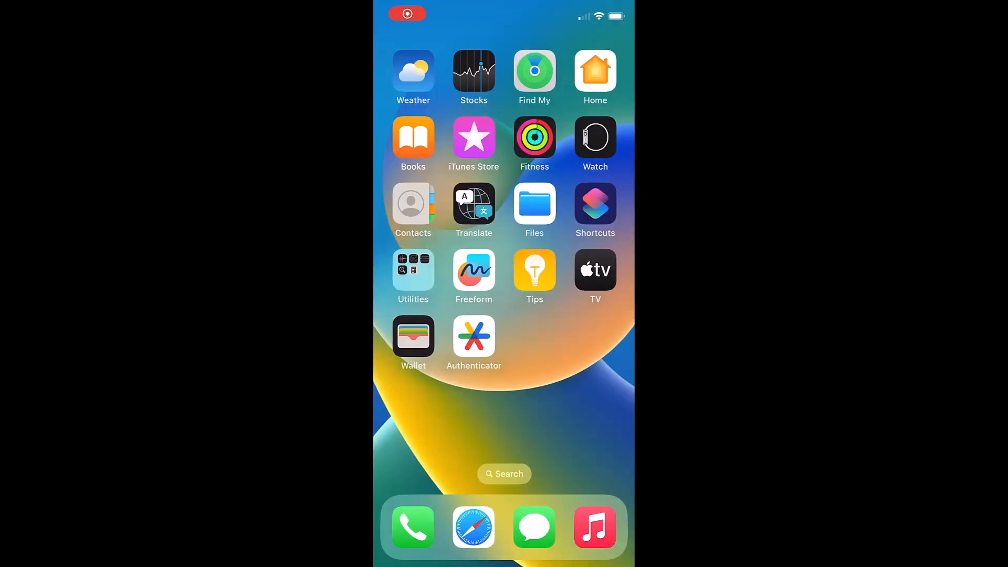
click(474, 337)
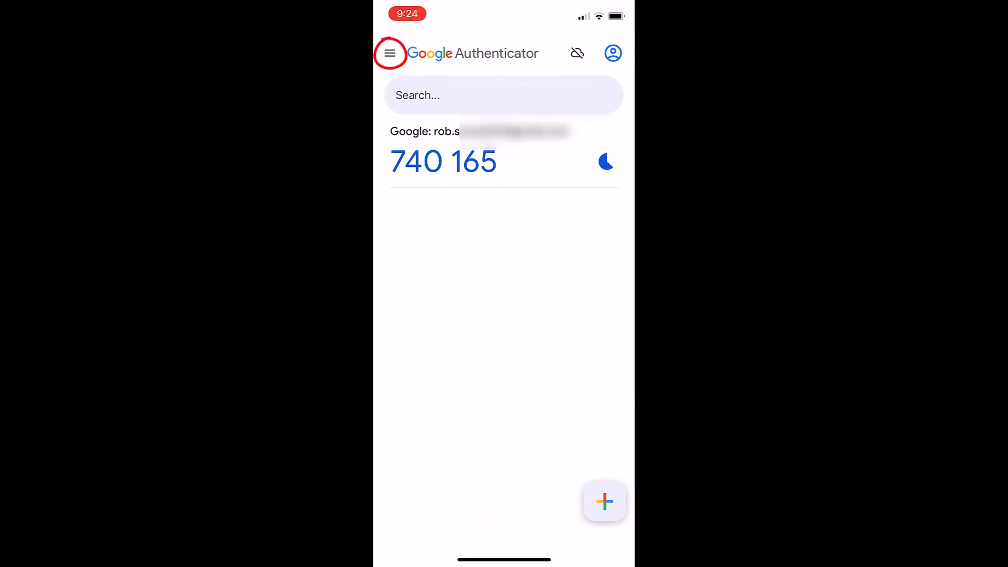
click(390, 53)
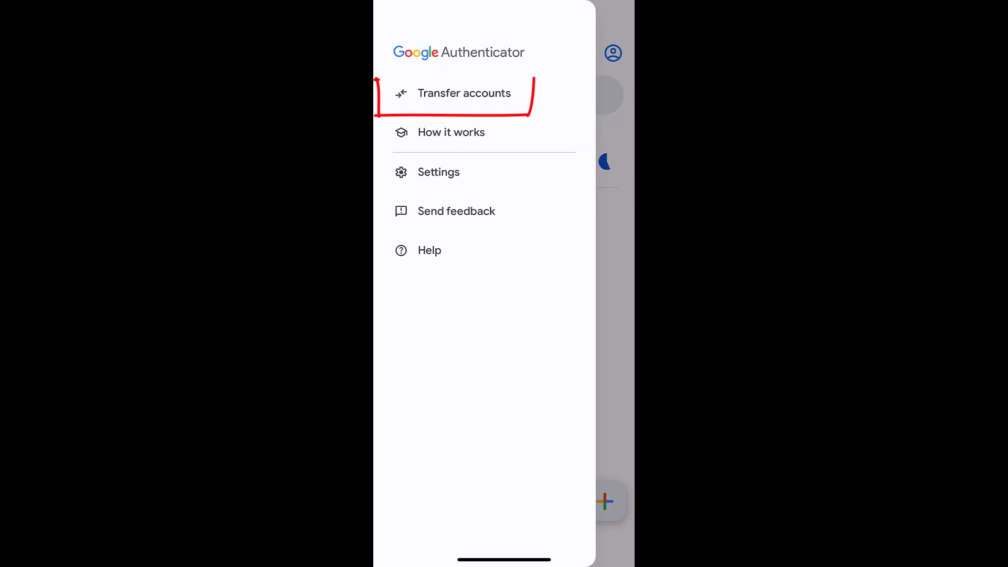
click(464, 92)
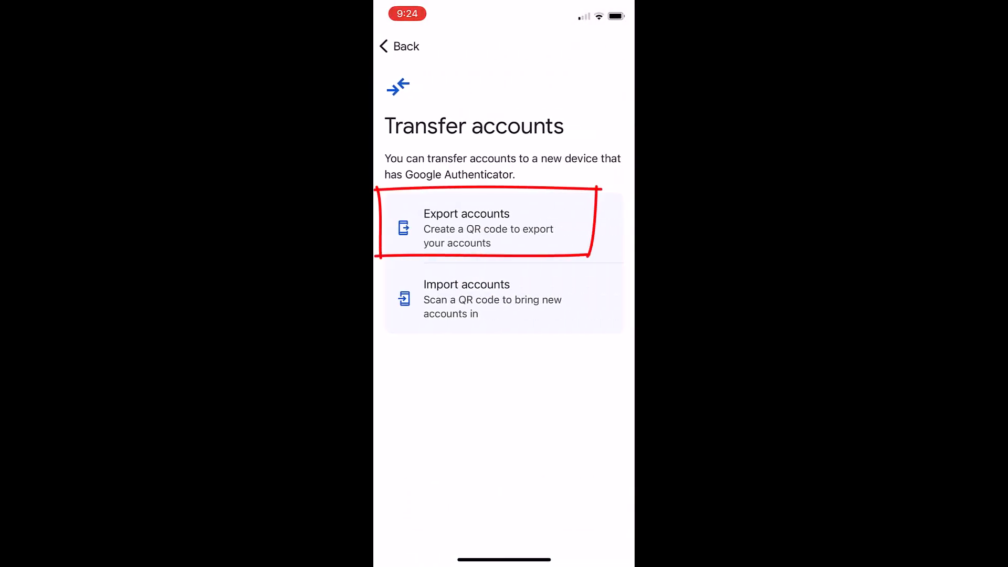
click(488, 229)
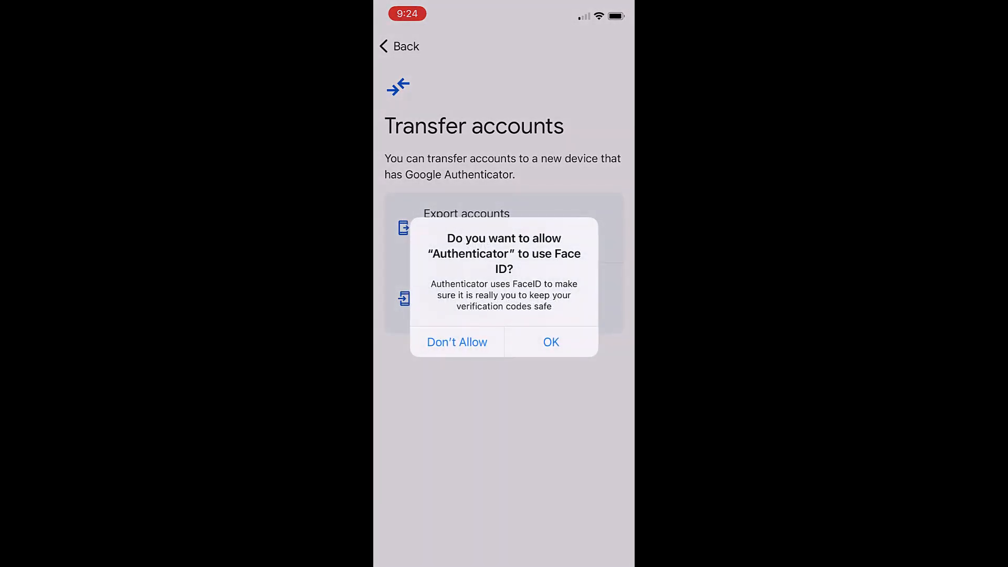
click(550, 342)
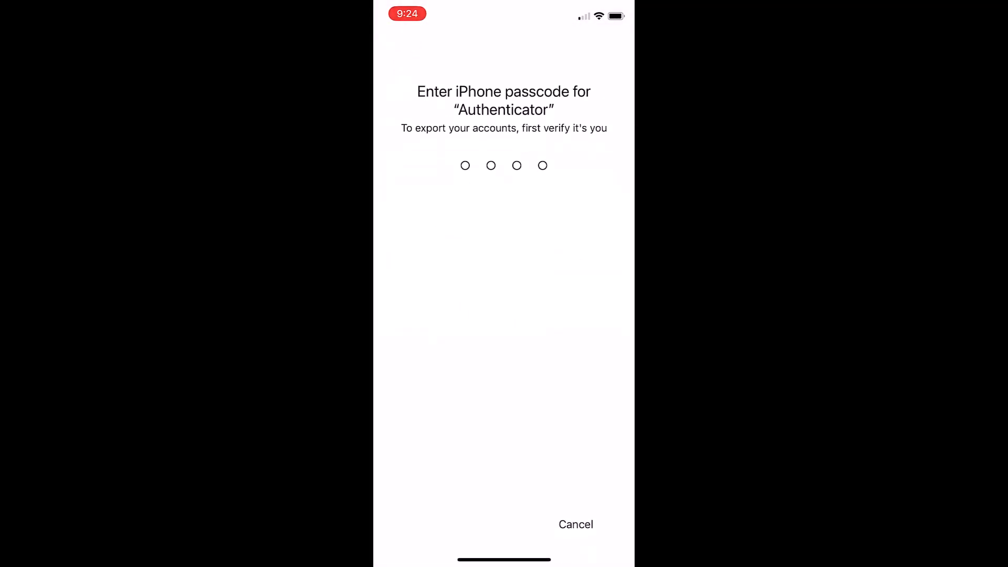
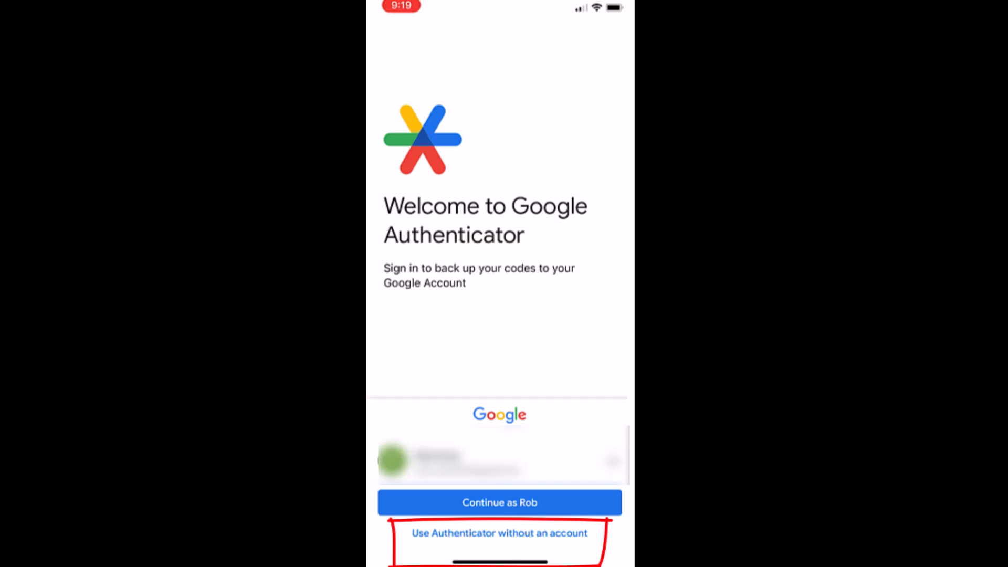
Continue without an account and move past the export QR code screen
click(500, 533)
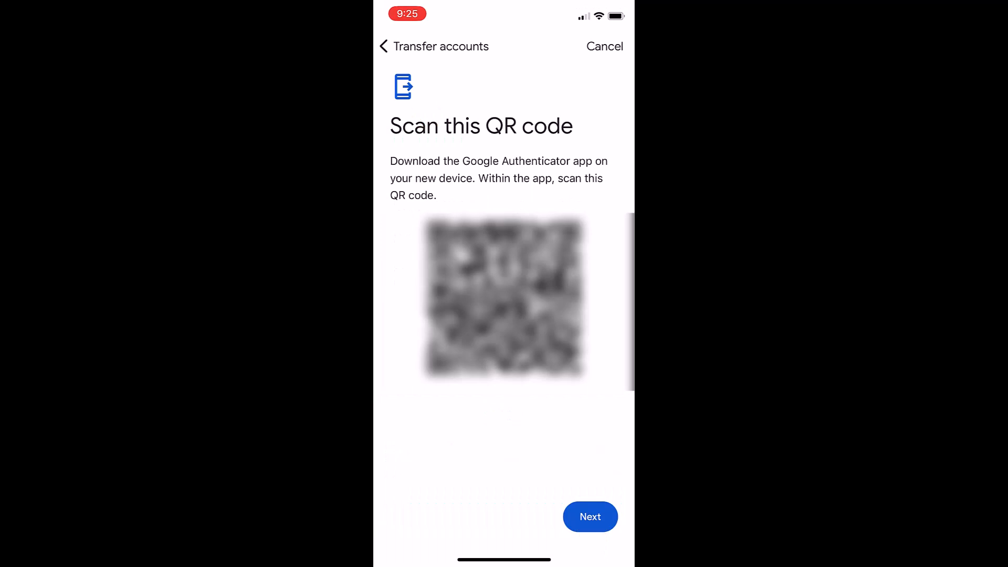
click(590, 517)
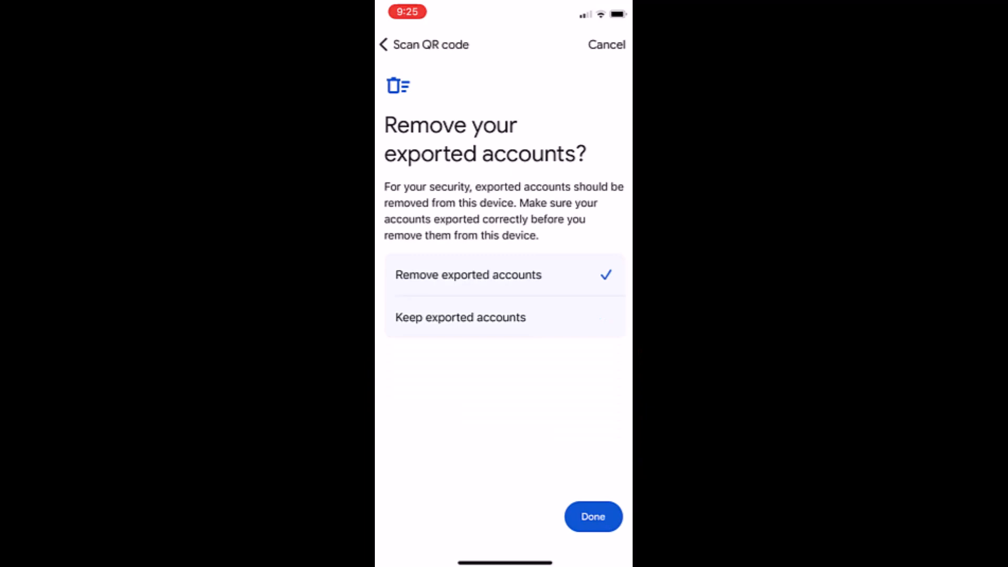
Finish the account export and open Authenticator's main menu to reach Settings
click(592, 516)
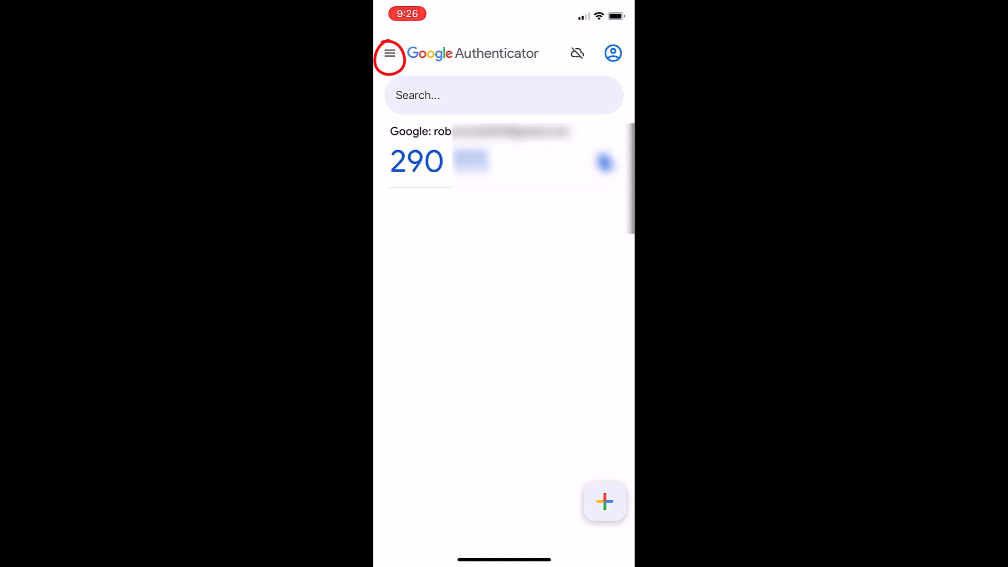
click(390, 53)
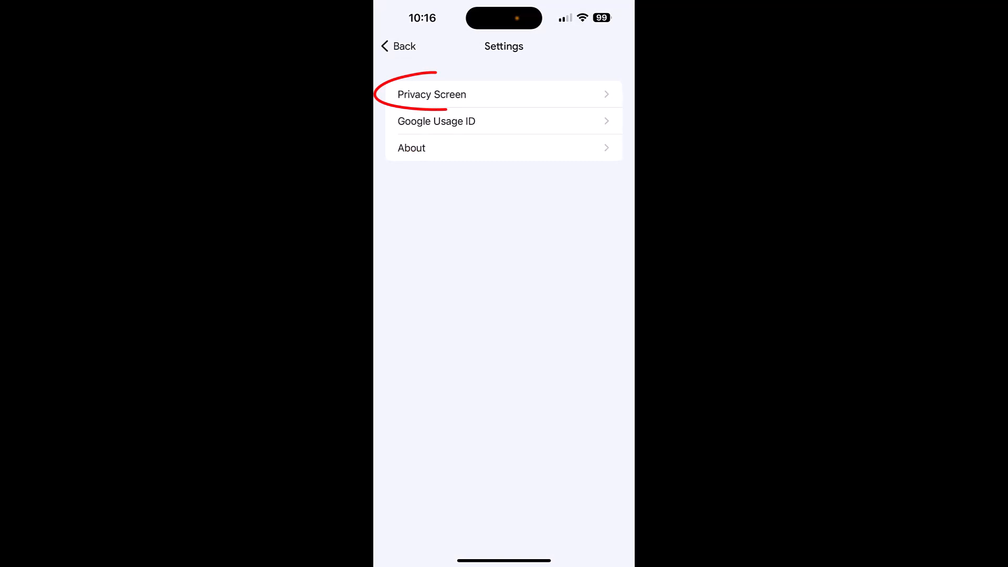